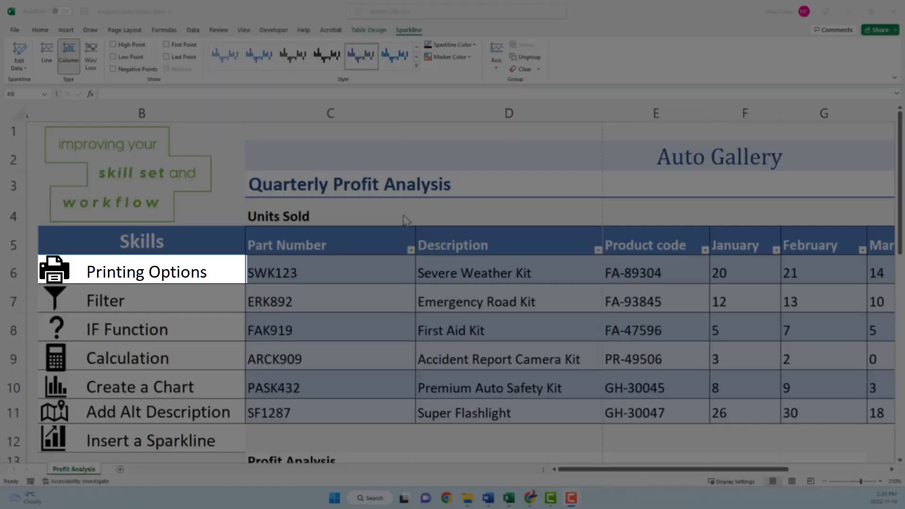
{"action": "mouse_move", "coordinate": [127, 329]}
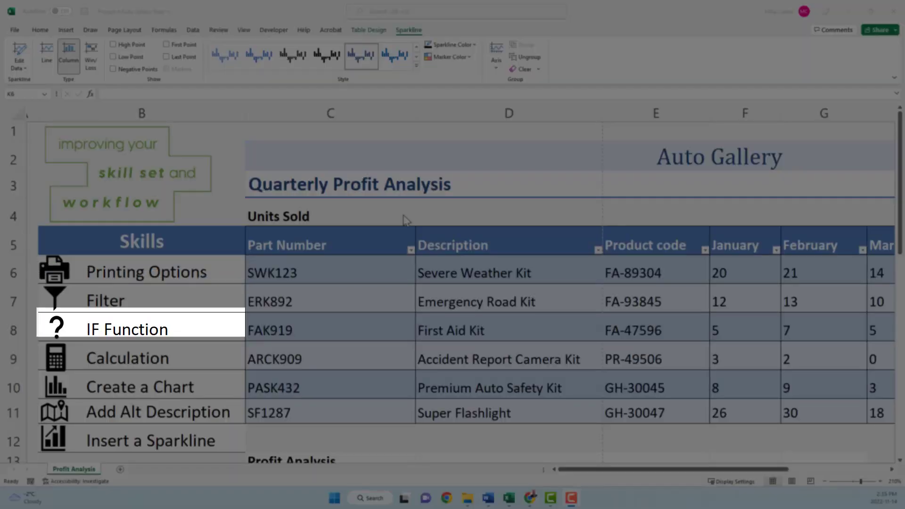